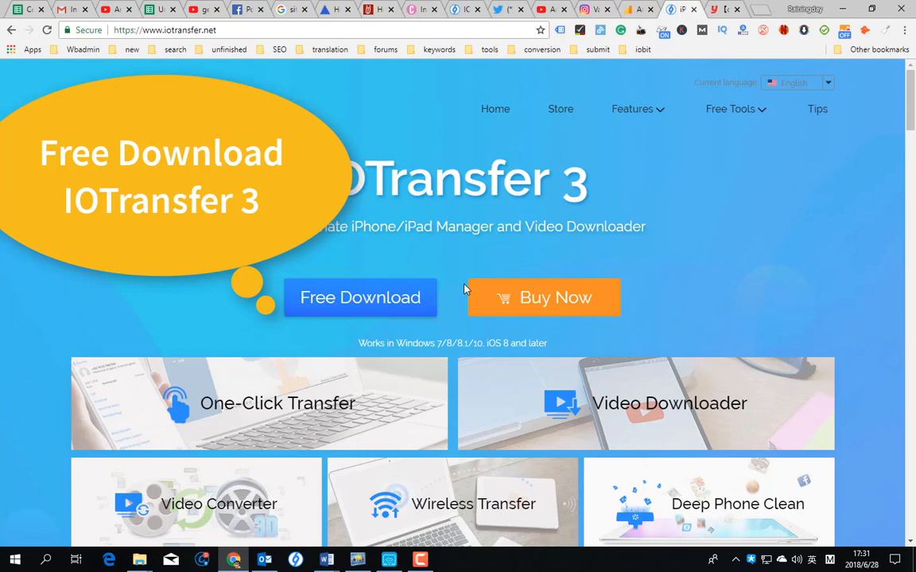
mouse_move(359, 314)
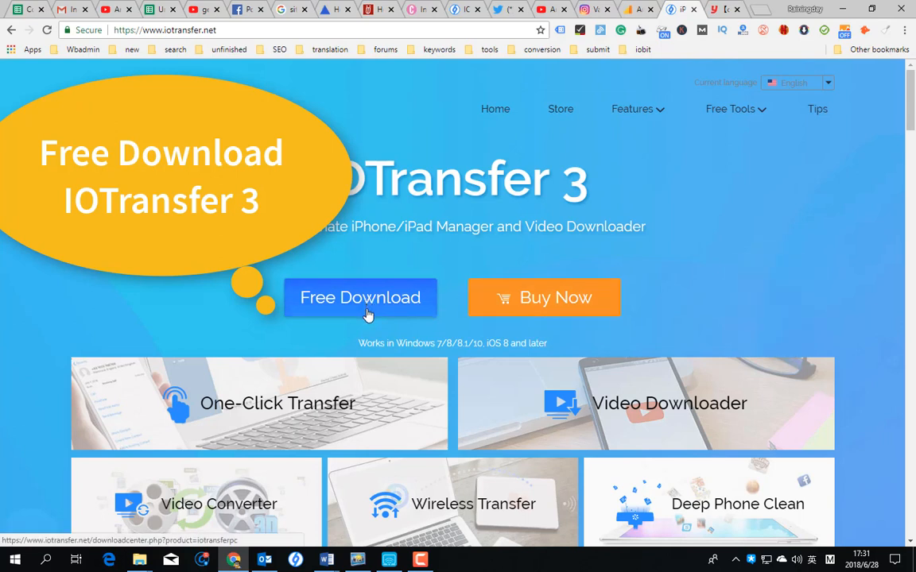
mouse_move(380, 315)
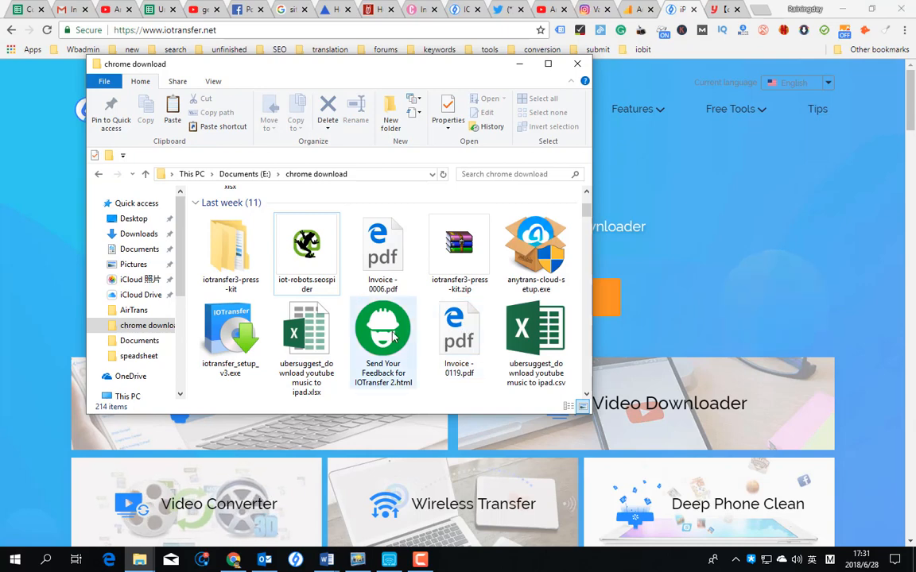
Step: Launch iotransfer_setup_v3.exe from File Explorer and confirm the security warning with Run
left_click(229, 334)
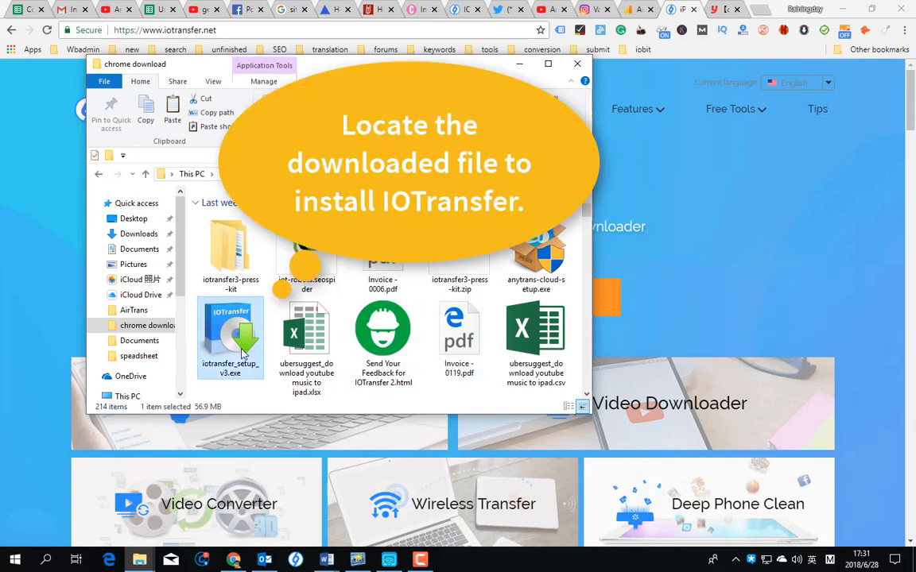
double_click(229, 334)
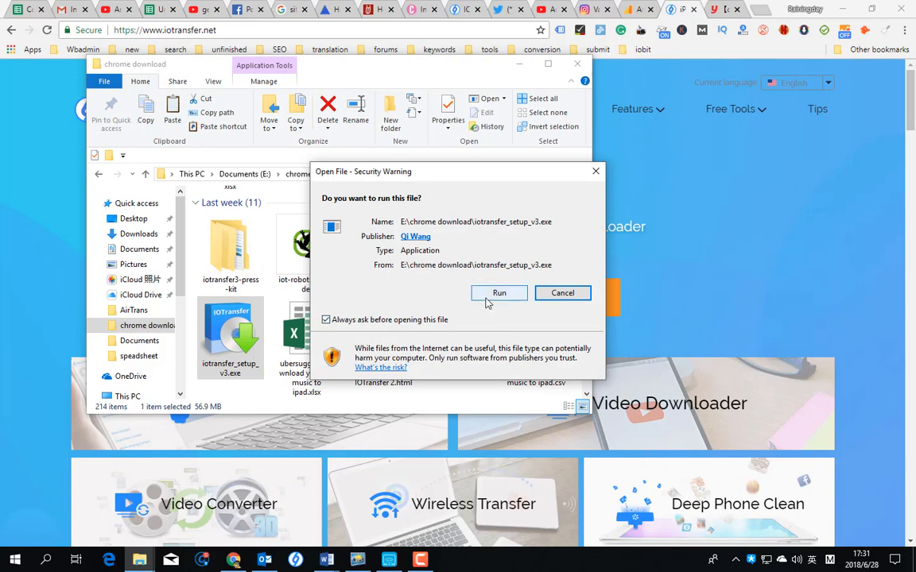
left_click(499, 293)
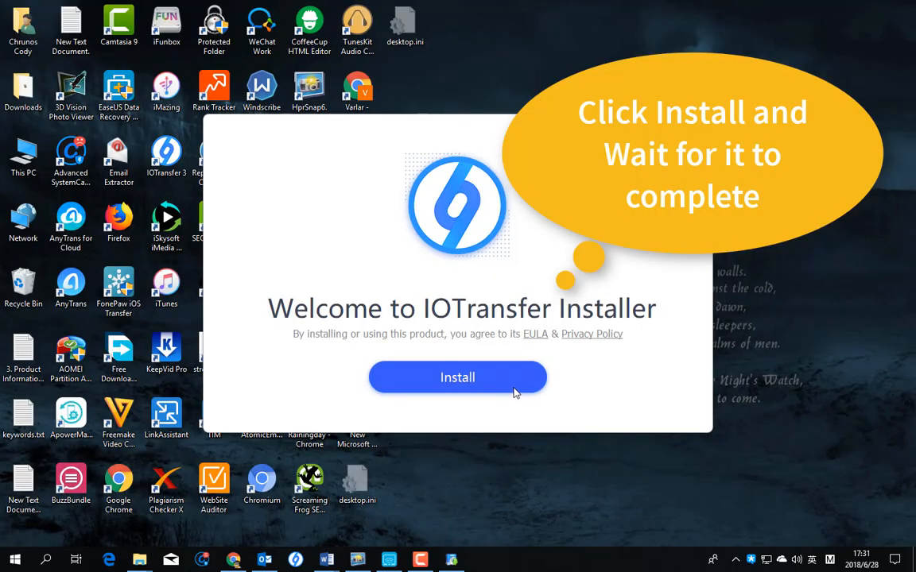
Step: Install IOTransfer 3, decline the newsletter with No, thanks, and finish to launch the app
left_click(458, 377)
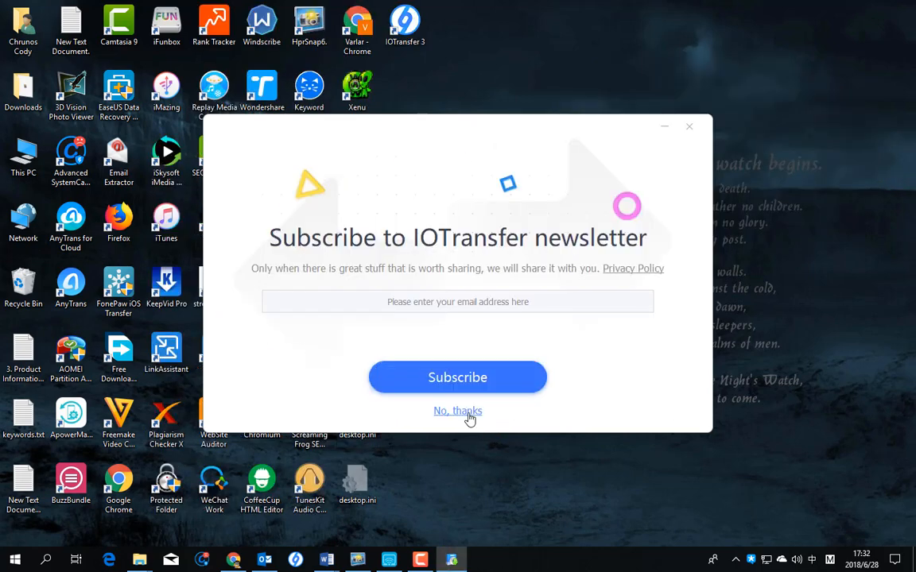
left_click(458, 411)
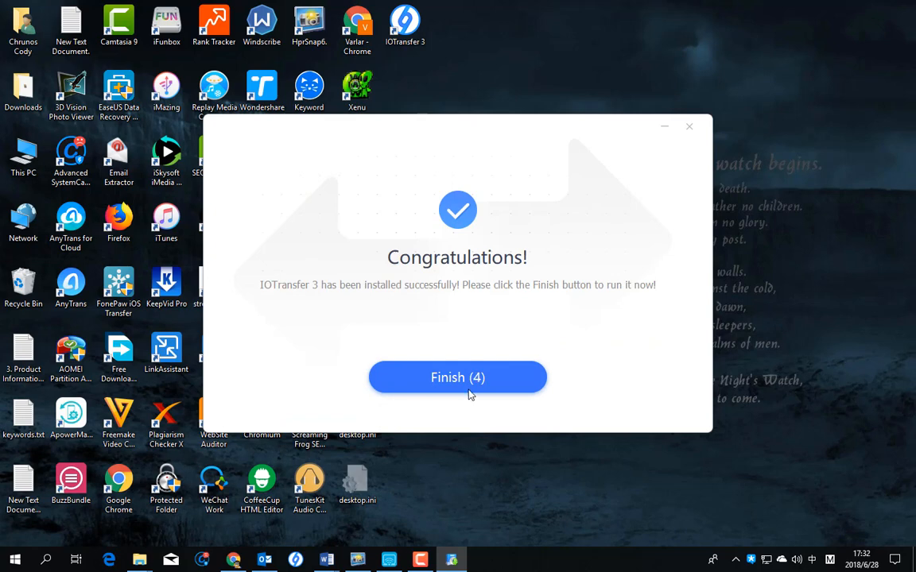
left_click(458, 378)
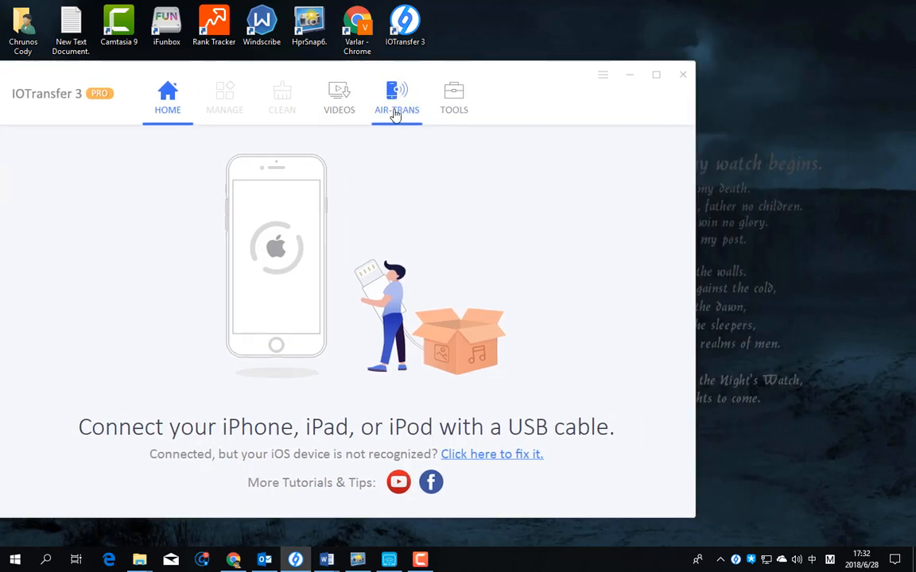
Step: Start an AIR-TRANS wireless transfer session that waits for a device
left_click(396, 95)
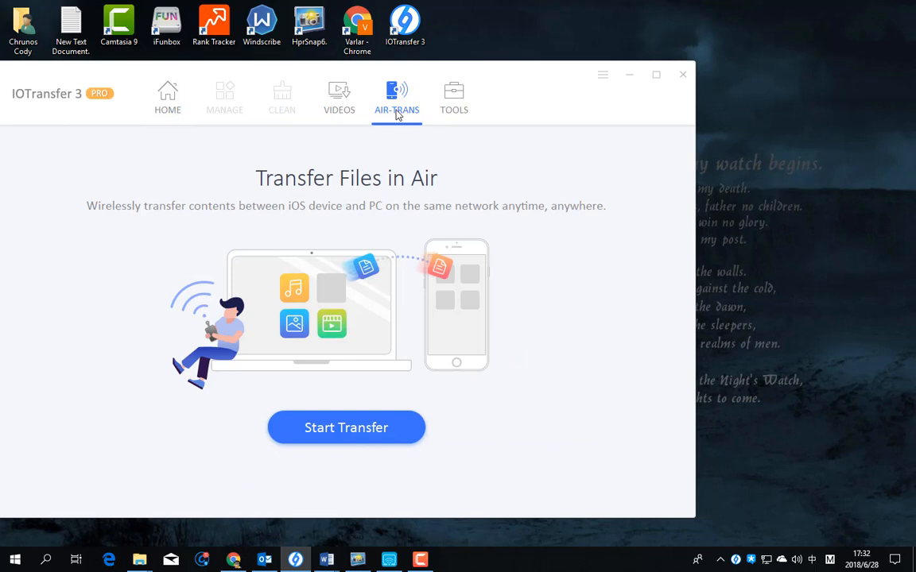
left_click(346, 427)
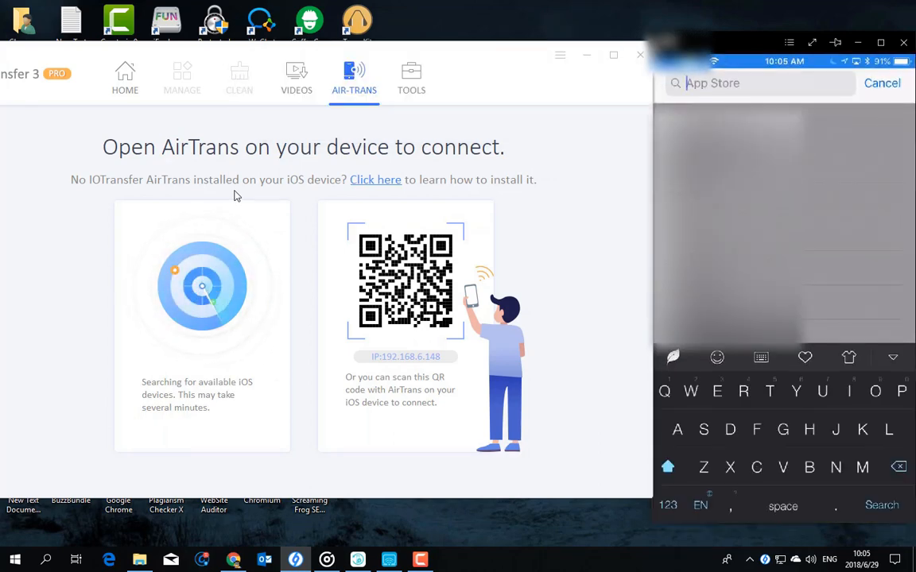
Step: Search the App Store for 'Air' to install AirTrans on the iPhone so IOTransfer detects it
type("Air")
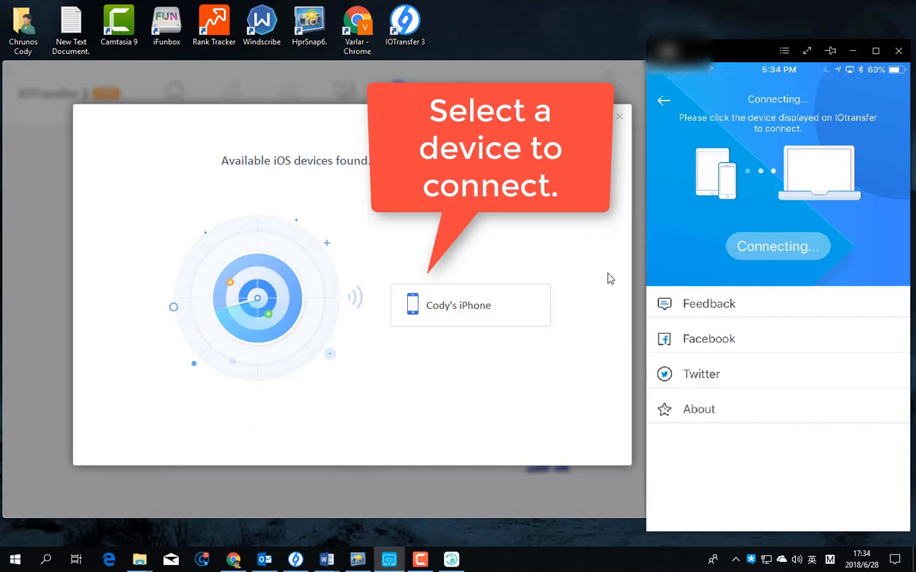
left_click(469, 305)
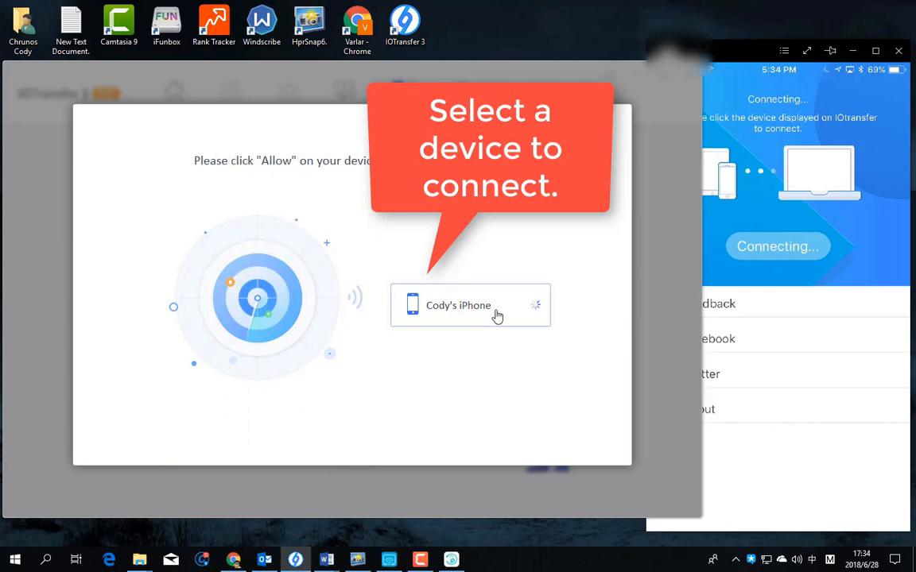
left_click(470, 305)
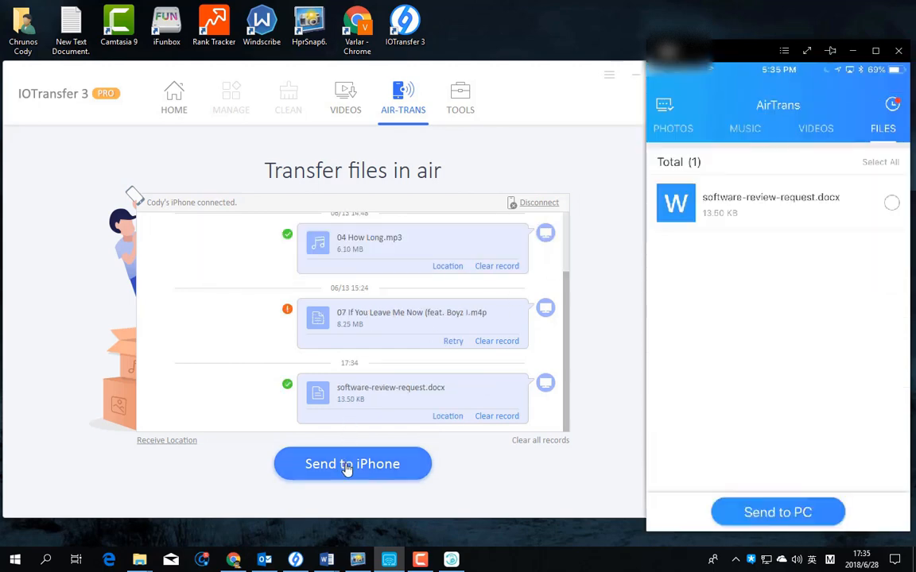
Step: Choose Send to iPhone to bring up the file picker for PC files
left_click(353, 465)
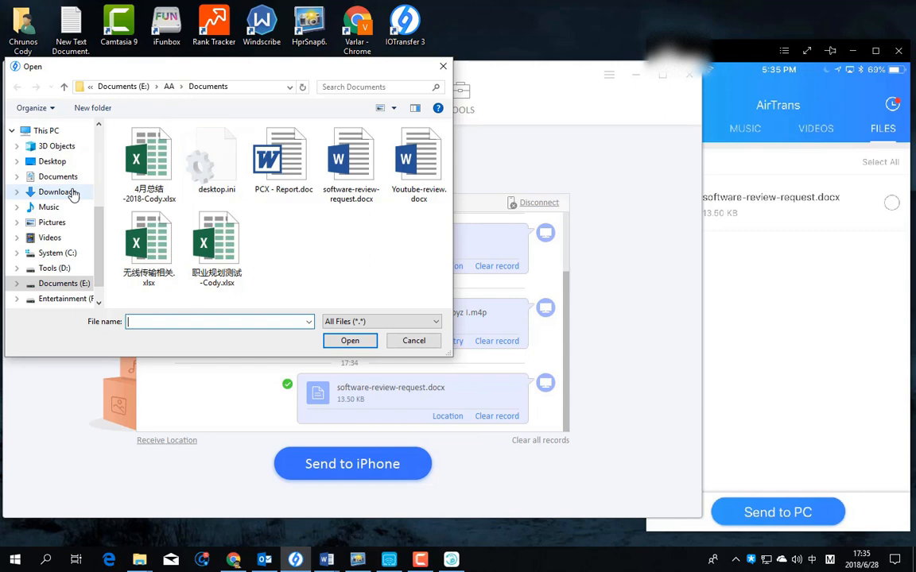
Step: From the Music folder, send all 12 Imagine Dragons Evolve .m4a tracks to the iPhone
left_click(47, 207)
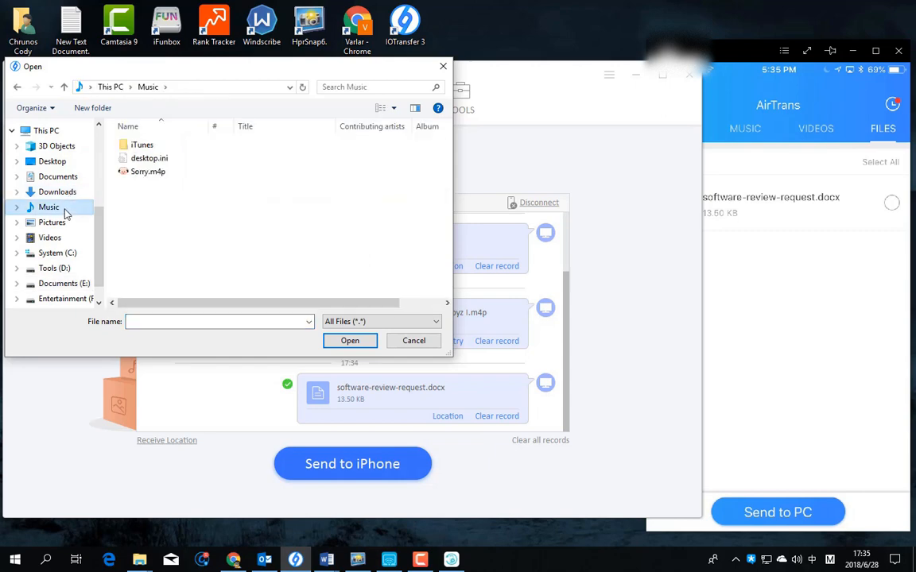
scroll("down", 3)
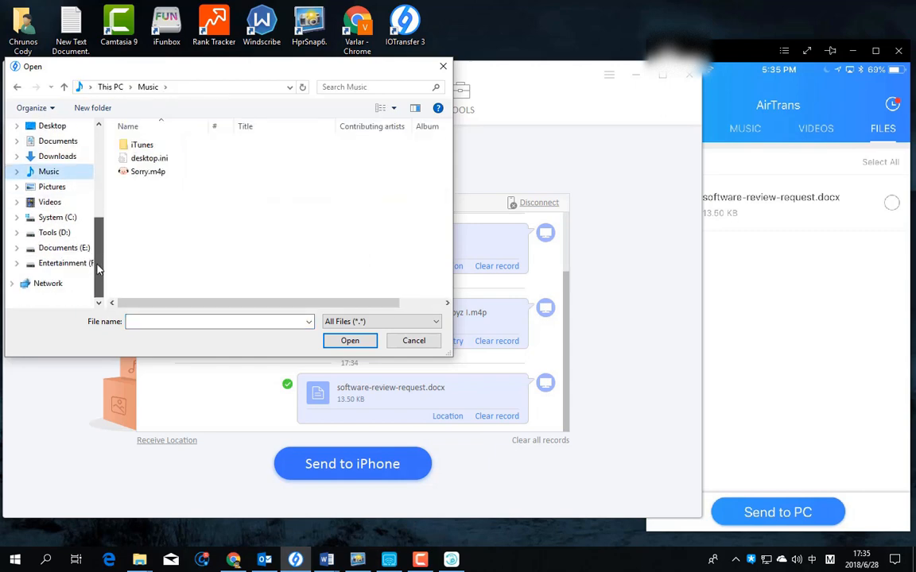
left_click(66, 263)
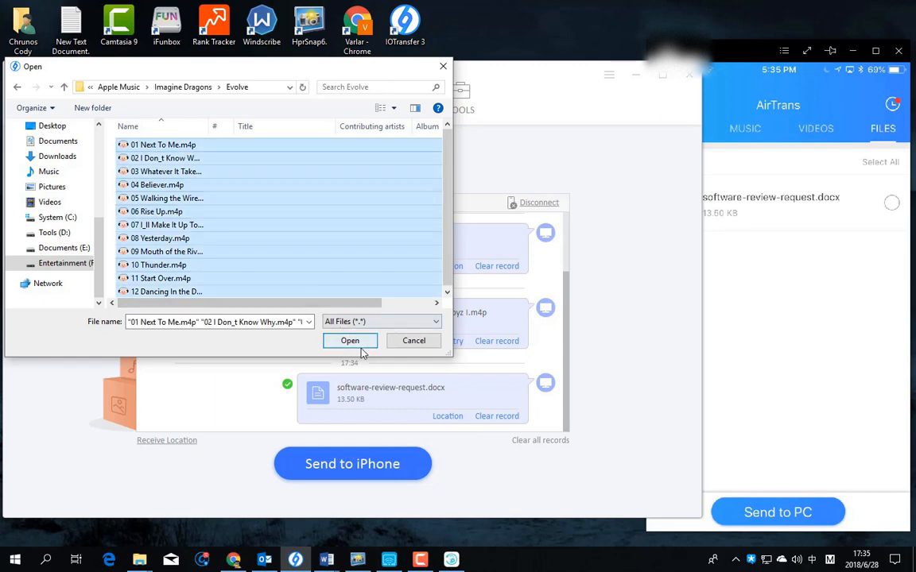
left_click(349, 340)
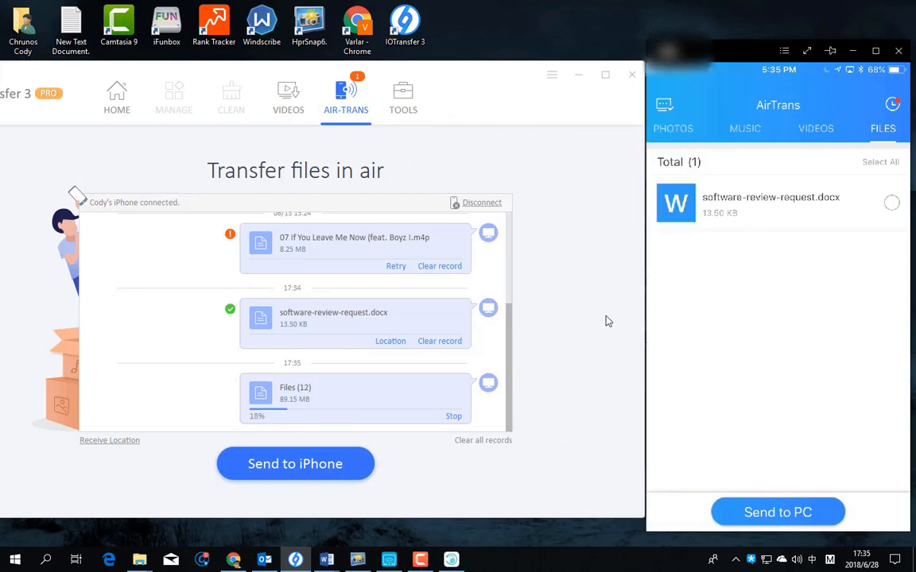
Step: Browse the mirrored AirTrans app's Photos and Music tabs to check the received album tracks
left_click(673, 128)
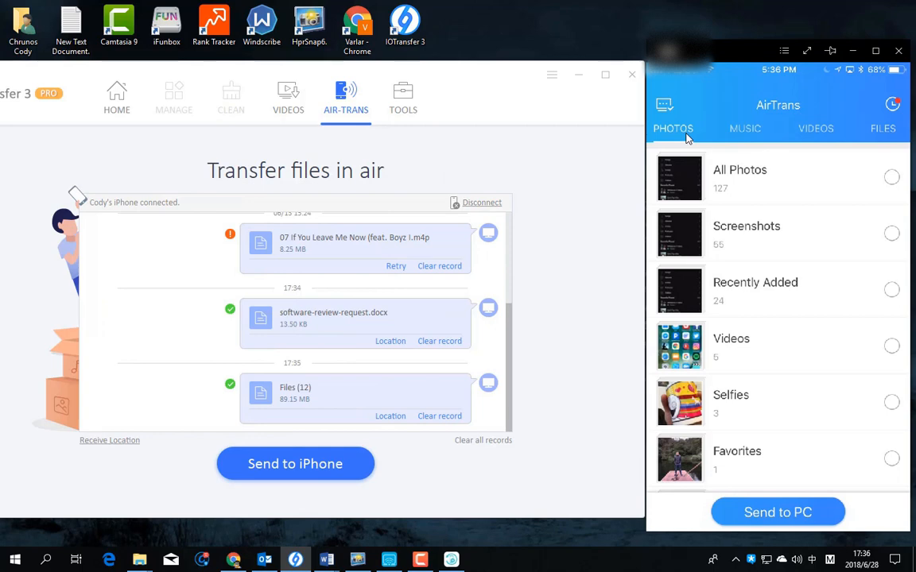
left_click(744, 127)
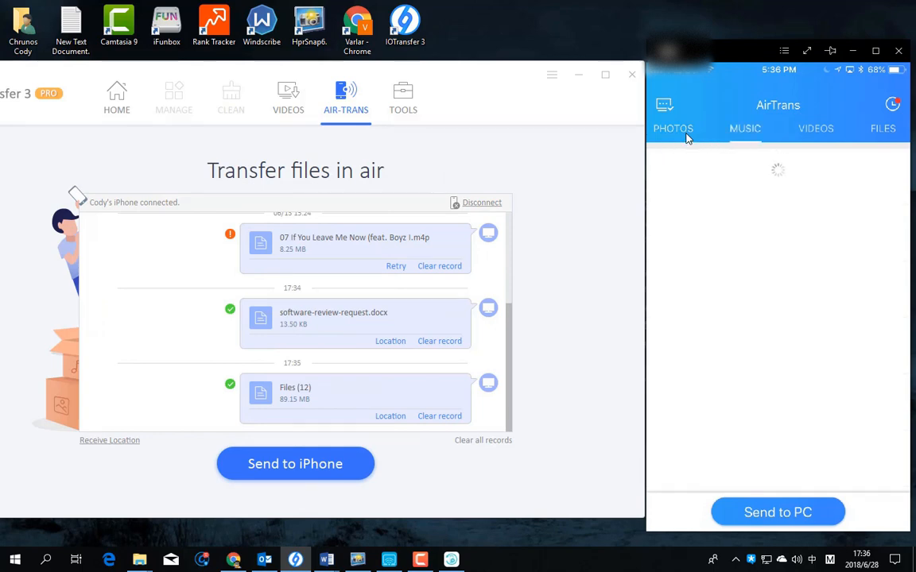
left_click(744, 127)
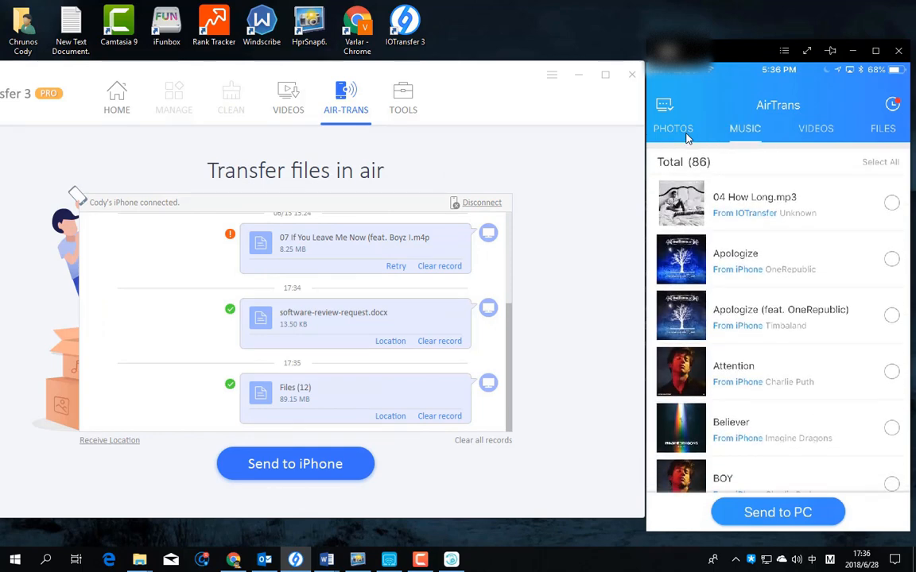
scroll("down", 3)
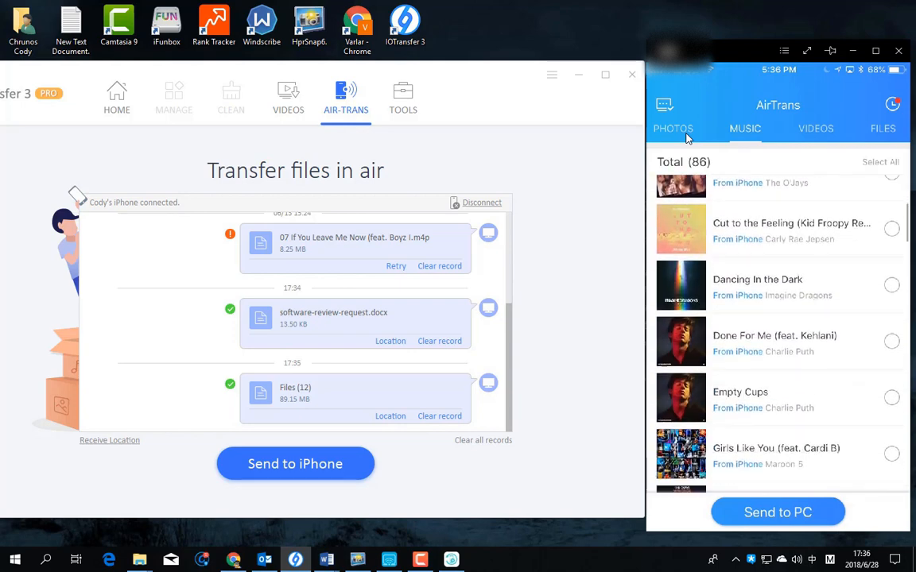
scroll("down", 3)
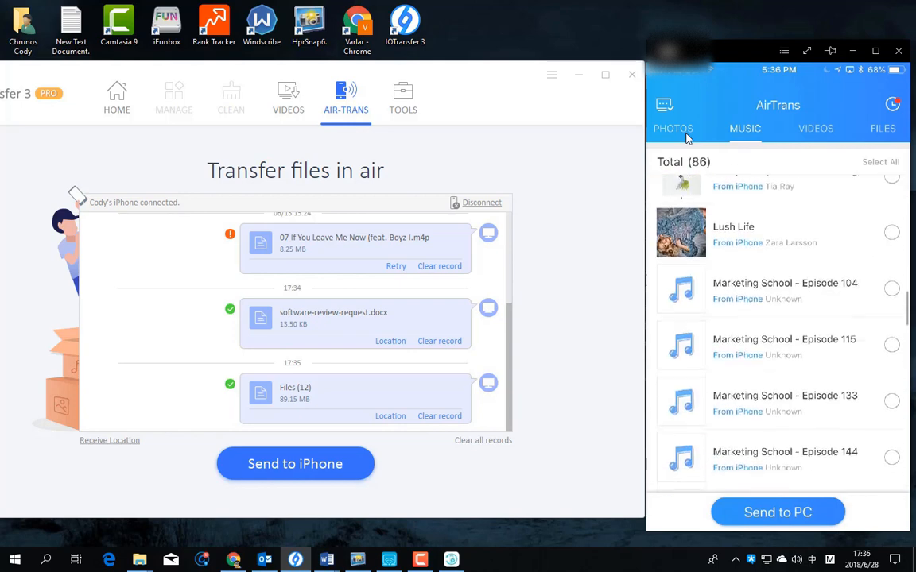
scroll("down", 3)
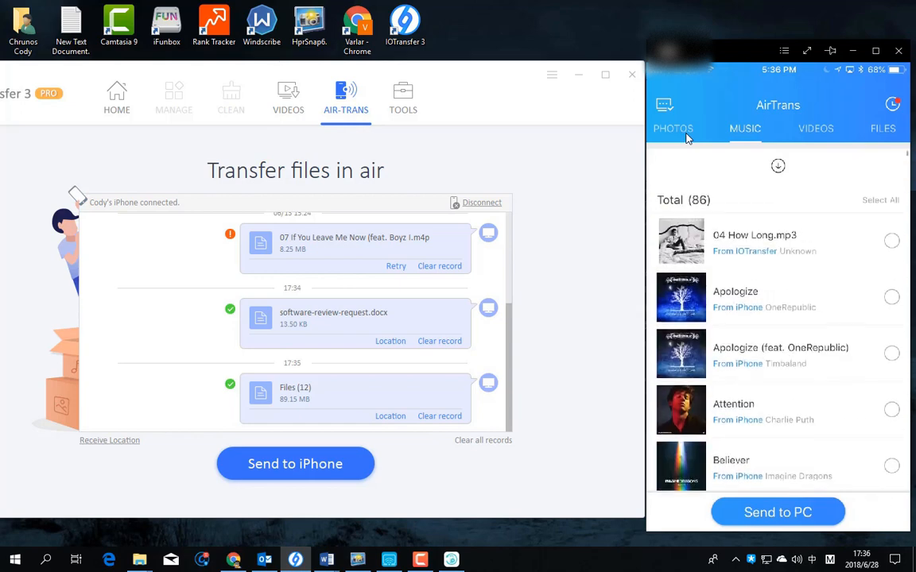
Step: Return to the iPhone photo albums and send 21 photos and 3 videos to the PC
left_click(674, 127)
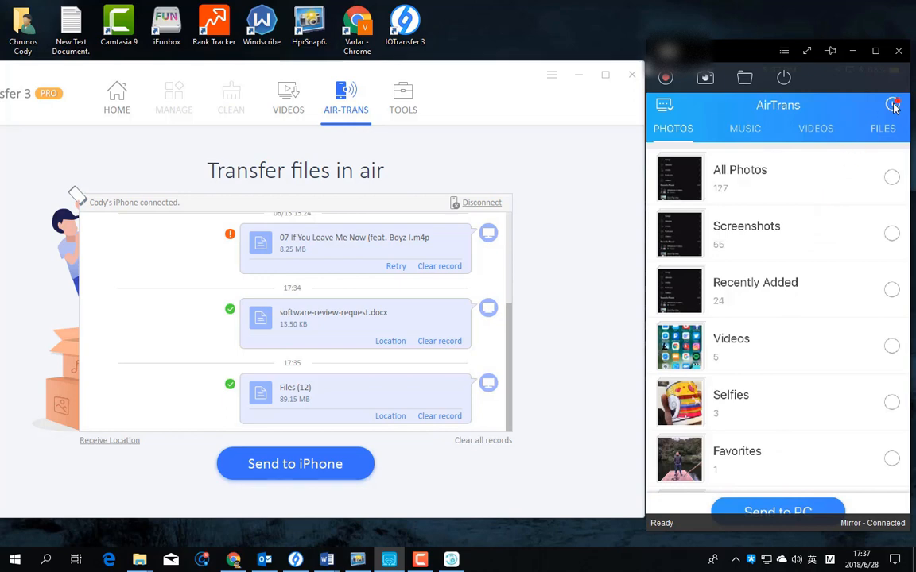
left_click(893, 105)
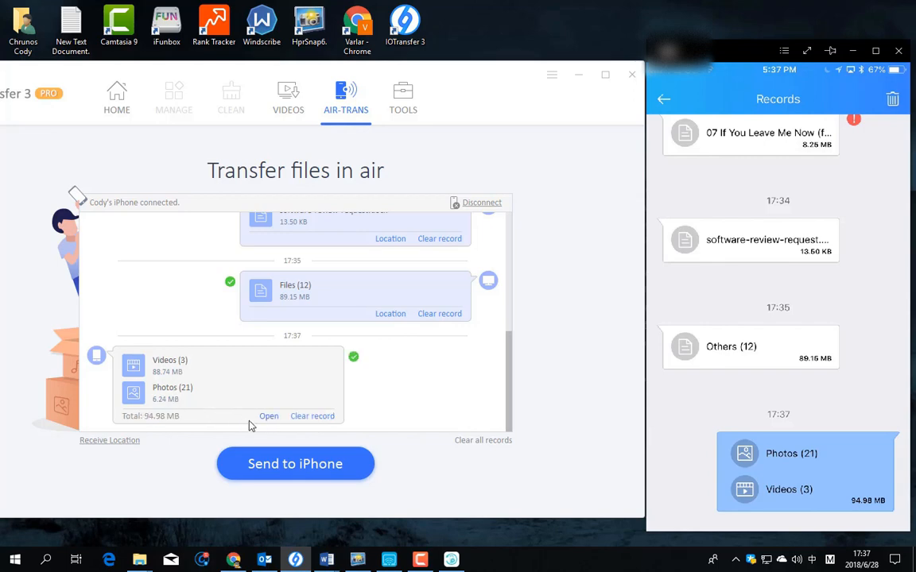
mouse_move(271, 421)
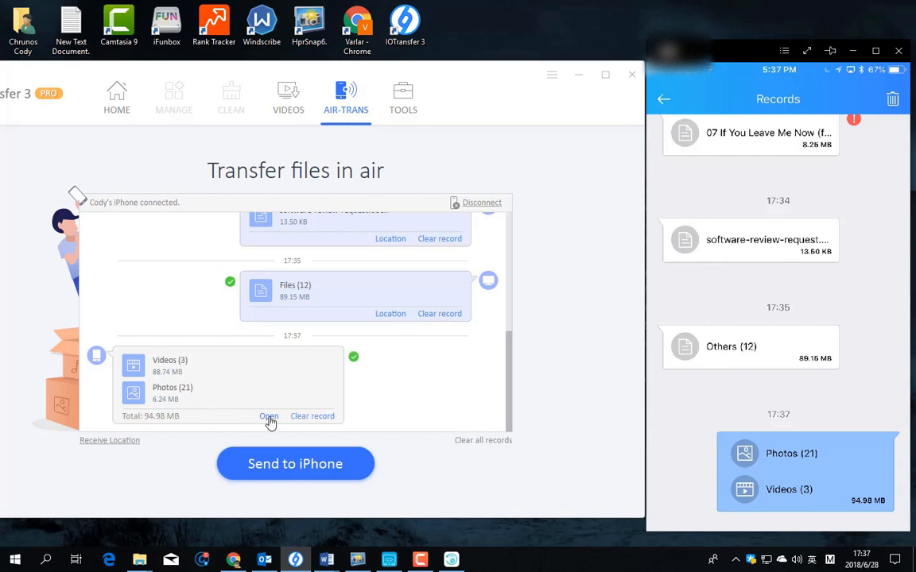
left_click(269, 416)
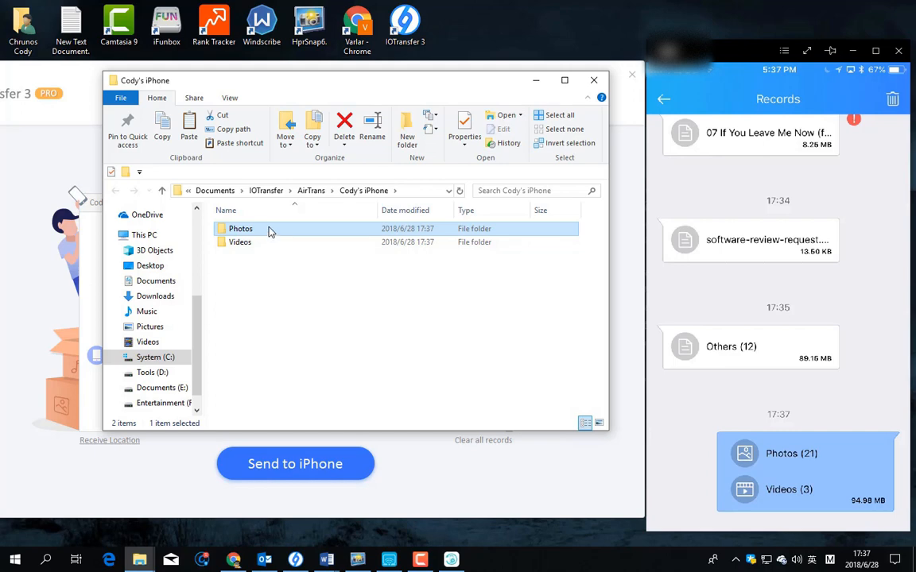
double_click(240, 228)
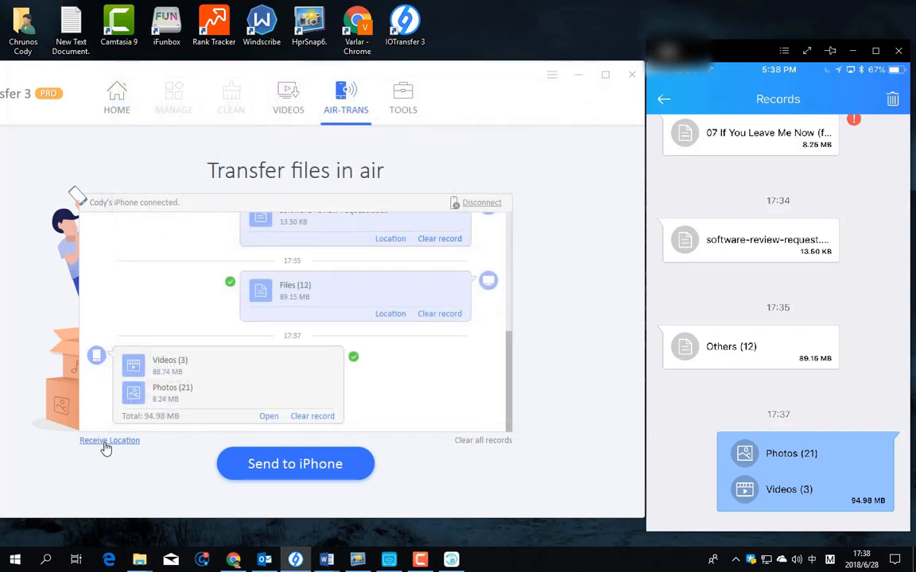
Step: View the Receive Location settings showing AirTrans files saved under Documents\IOTransfer\AirTrans
left_click(108, 441)
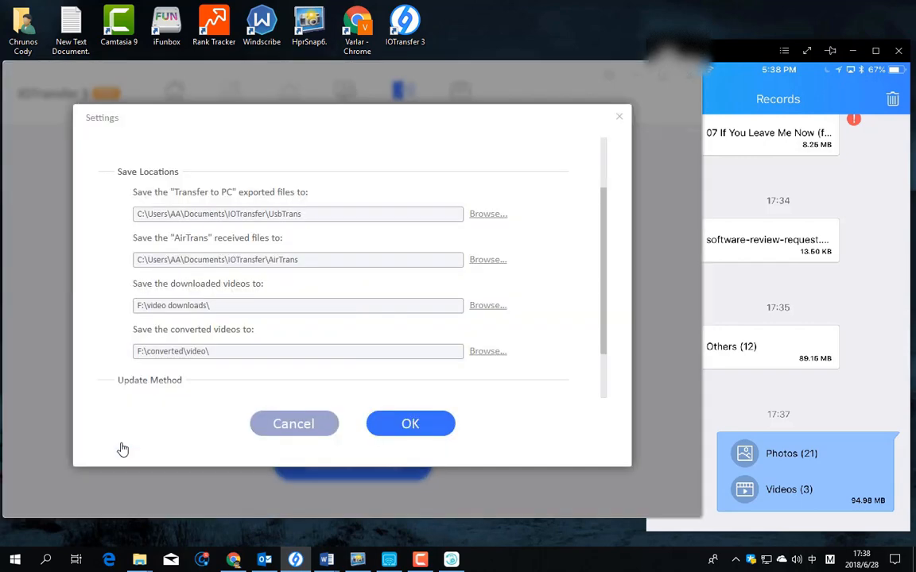
scroll("down", 3)
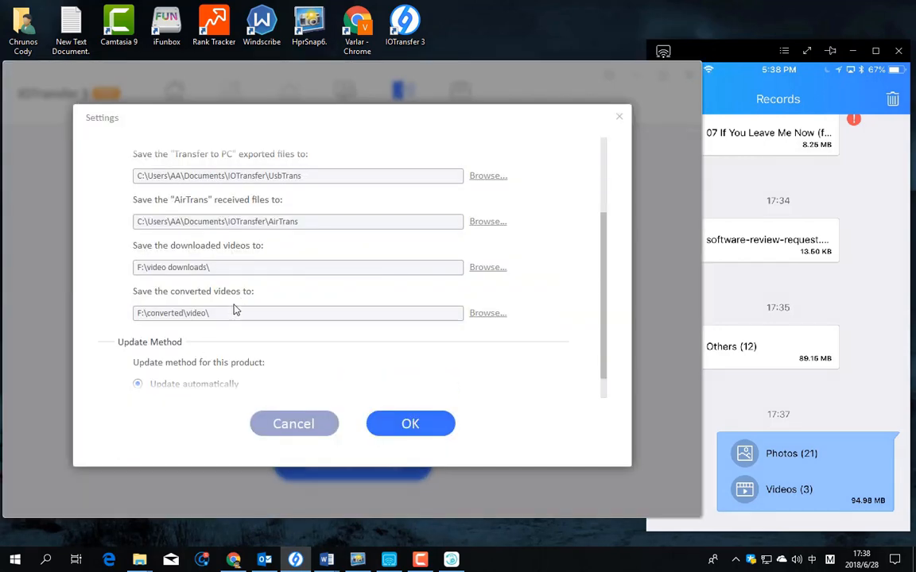
mouse_move(267, 308)
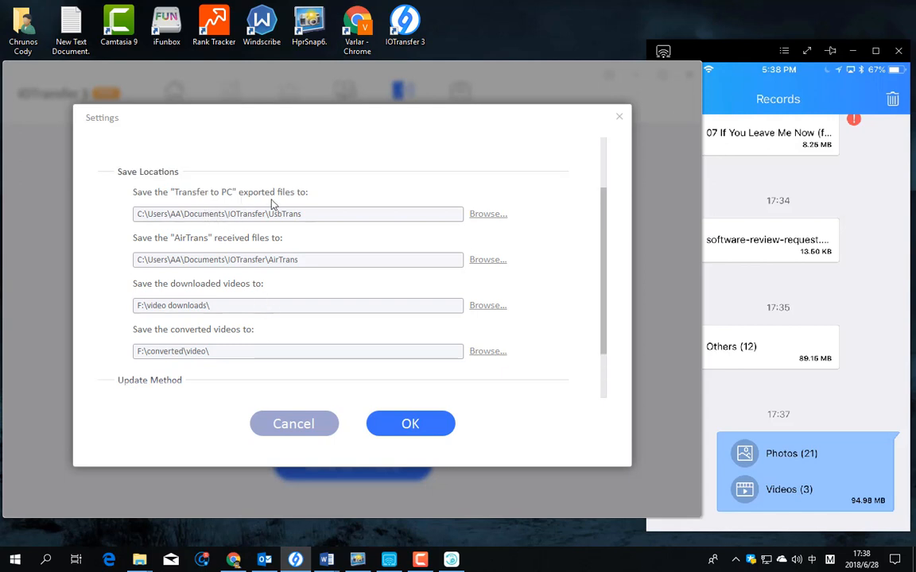
mouse_move(316, 216)
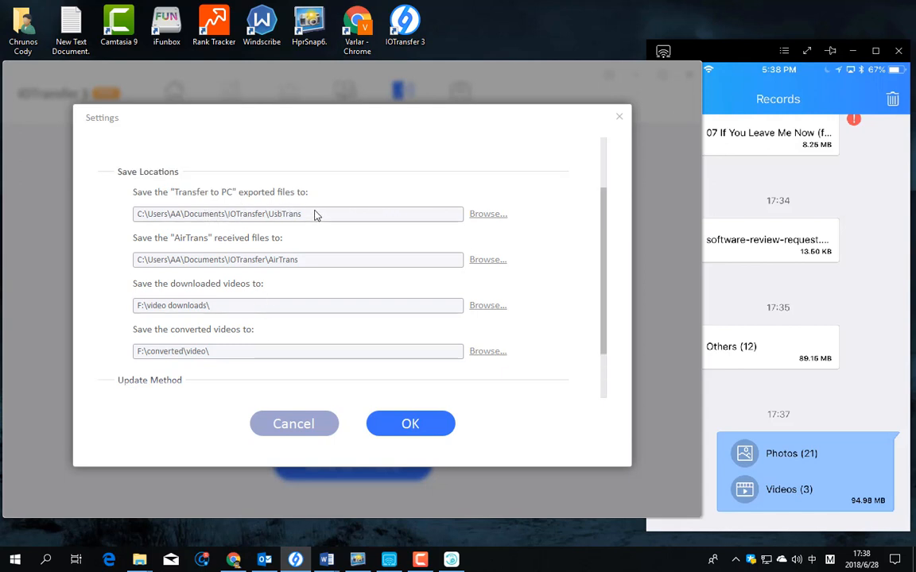